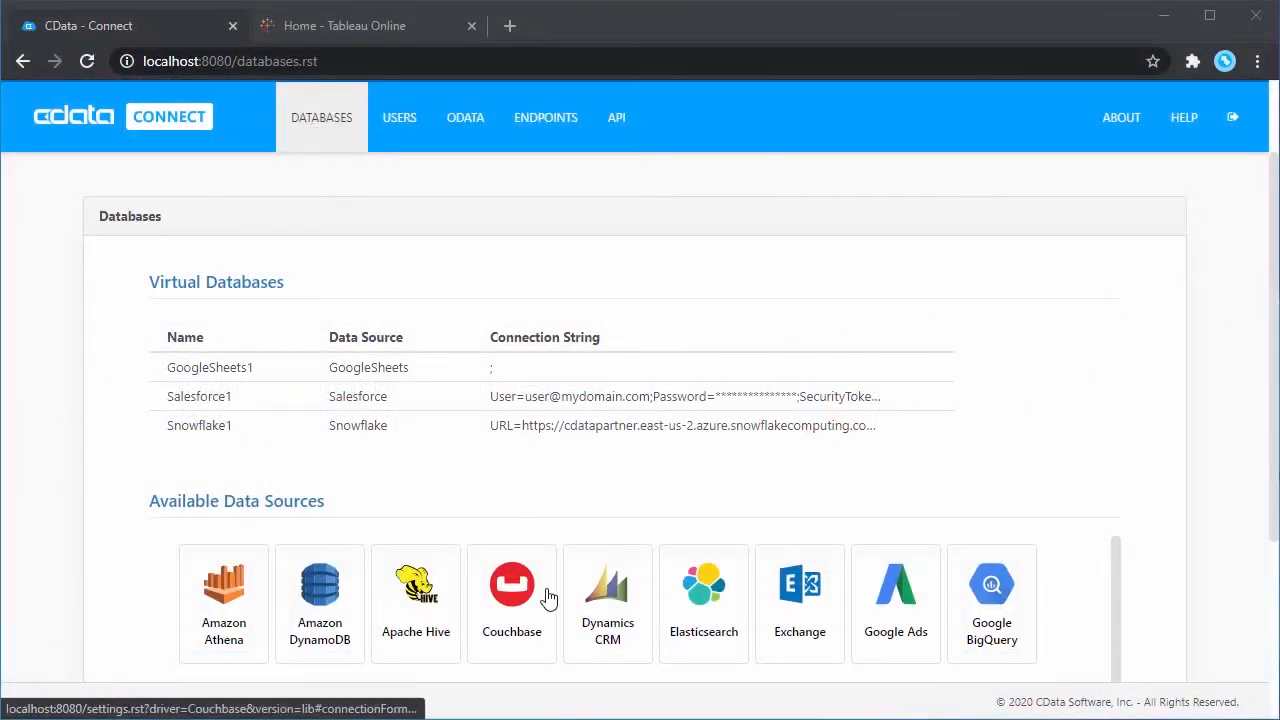
# Create a Couchbase virtual database with server my.couchbase.server, user Administrator and password
pyautogui.click(511, 590)
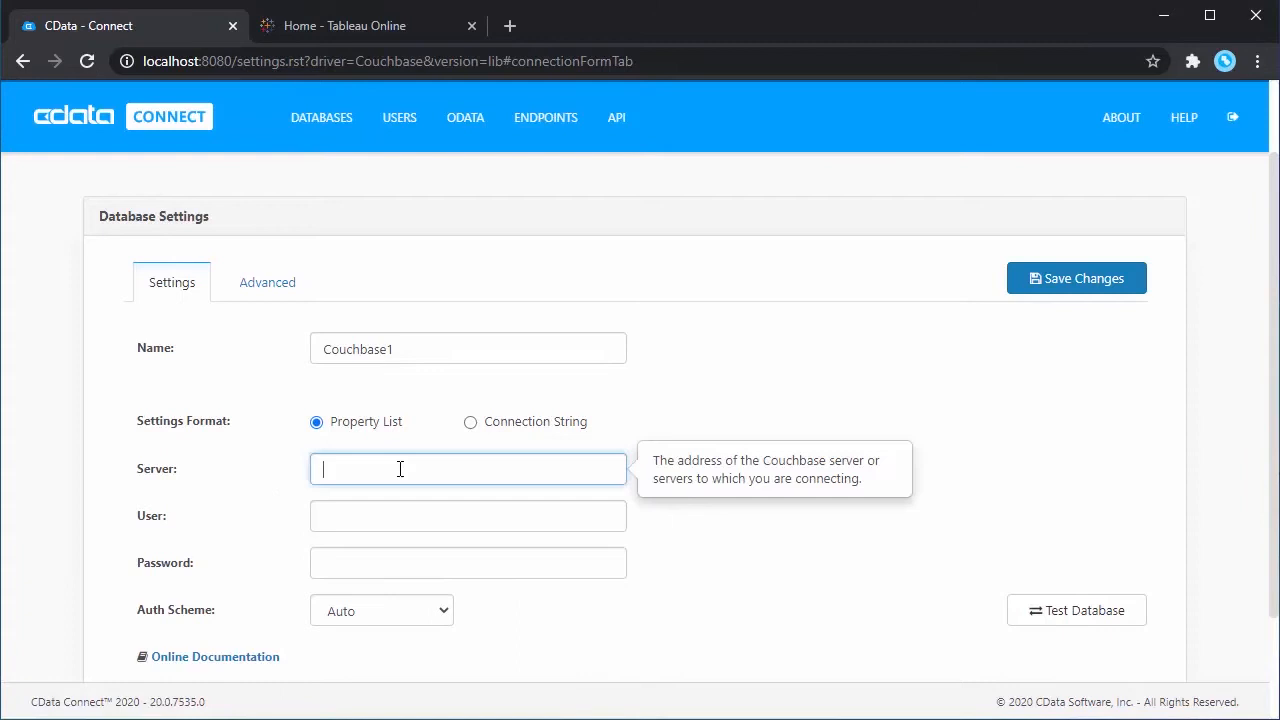
pyautogui.write('my.couchbase.')
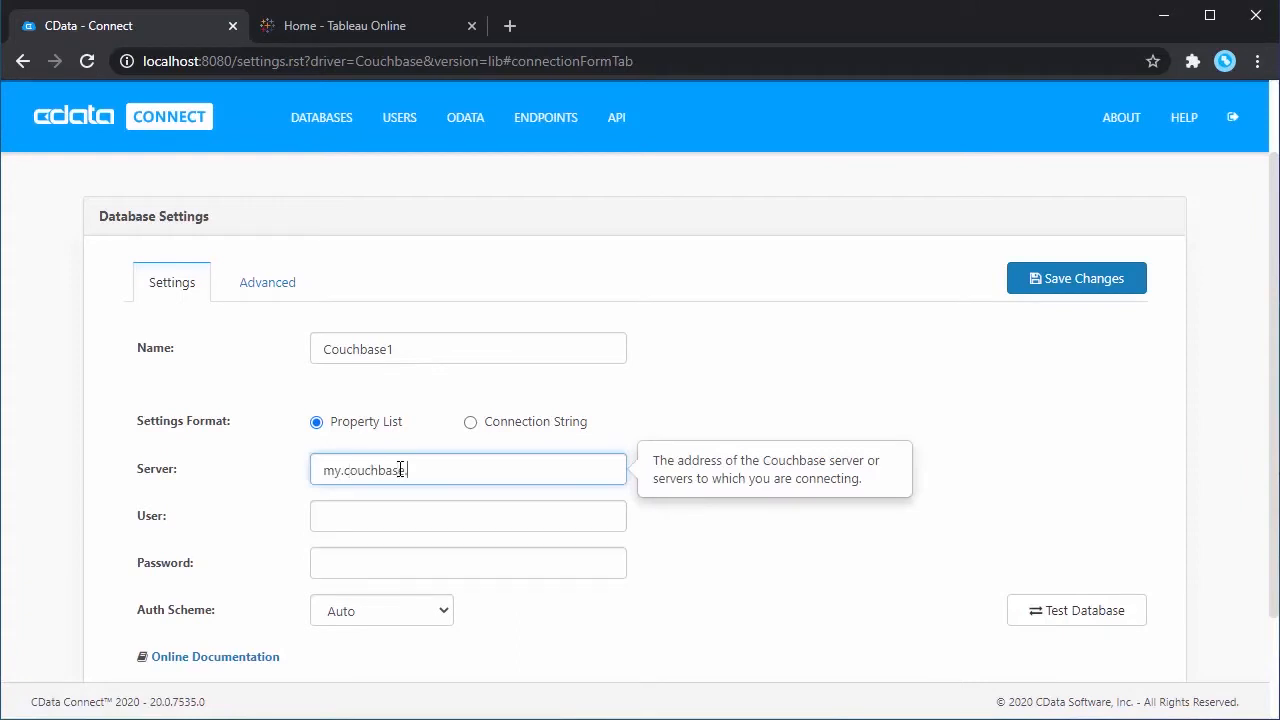
pyautogui.write('Administrator')
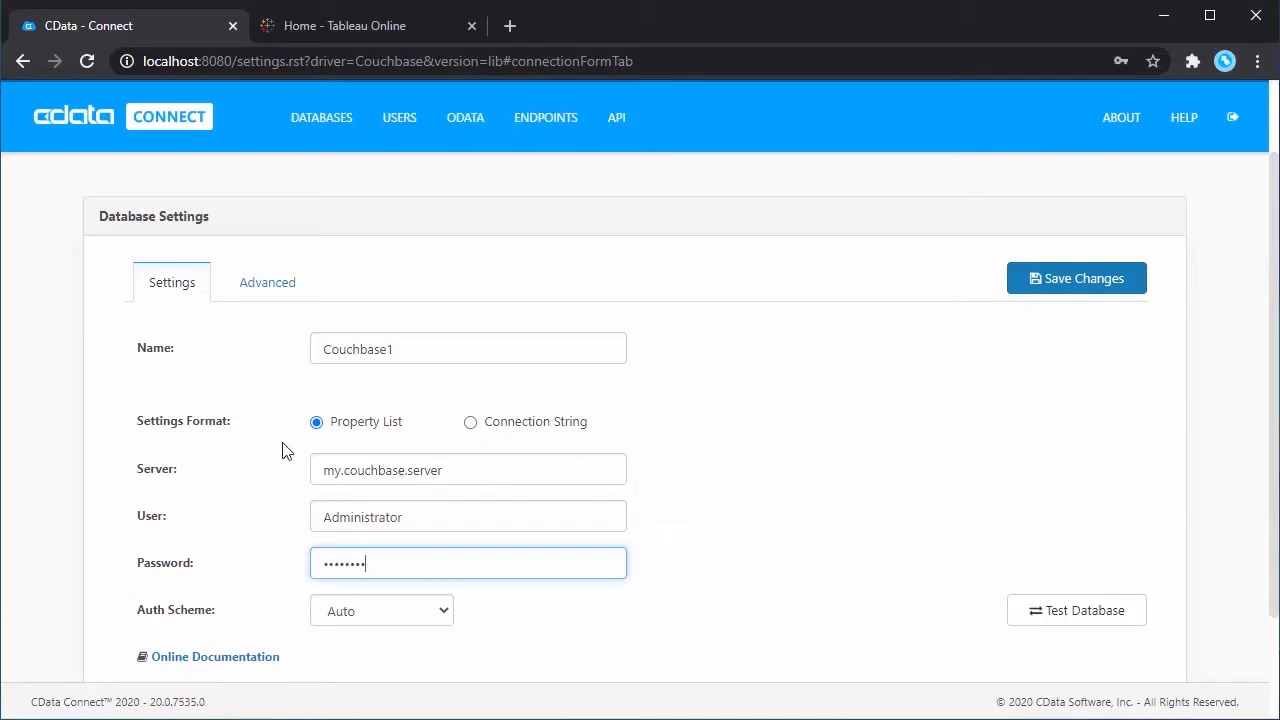
# Set Couchbase Service to Analytics and save the Couchbase1 virtual database
pyautogui.click(267, 282)
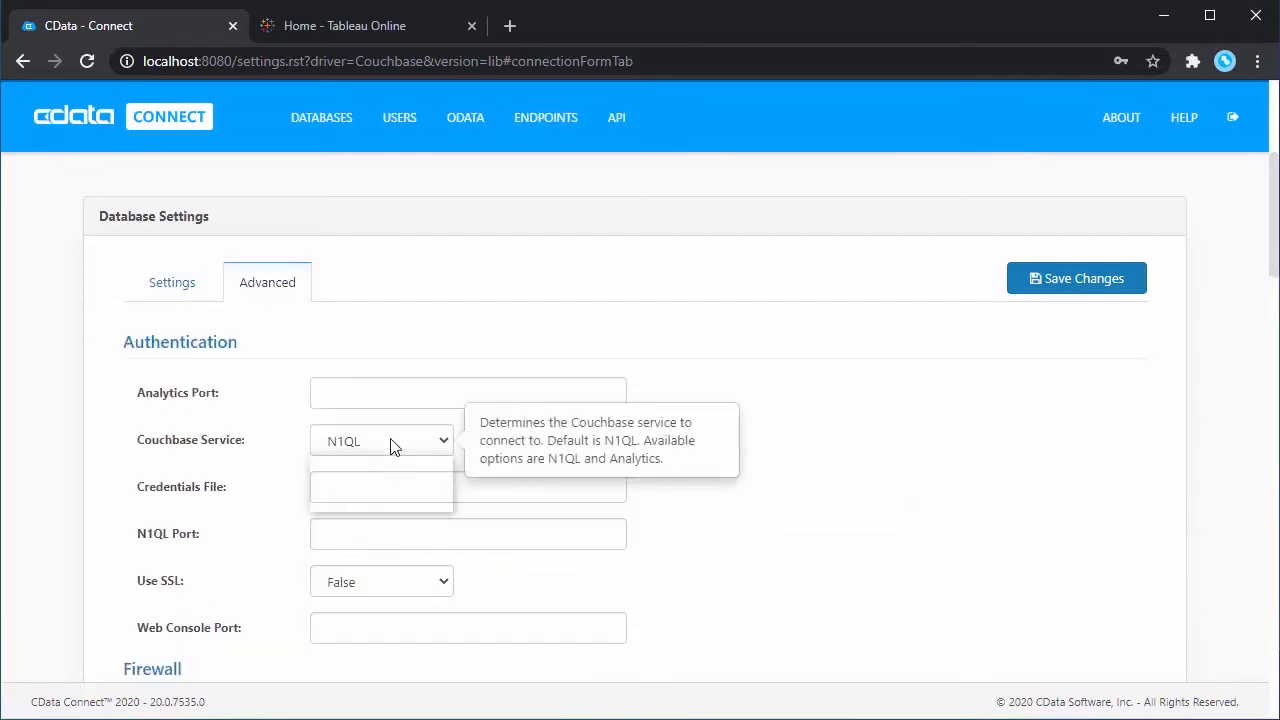
pyautogui.click(381, 440)
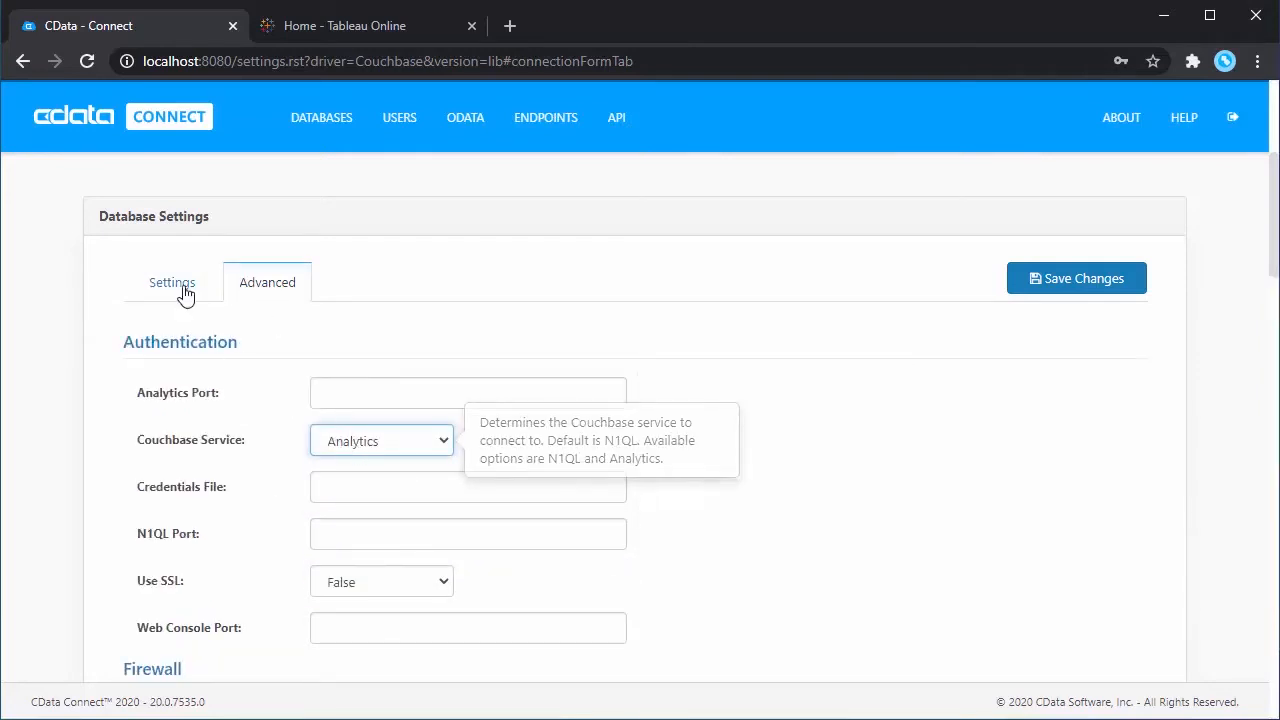
pyautogui.click(171, 282)
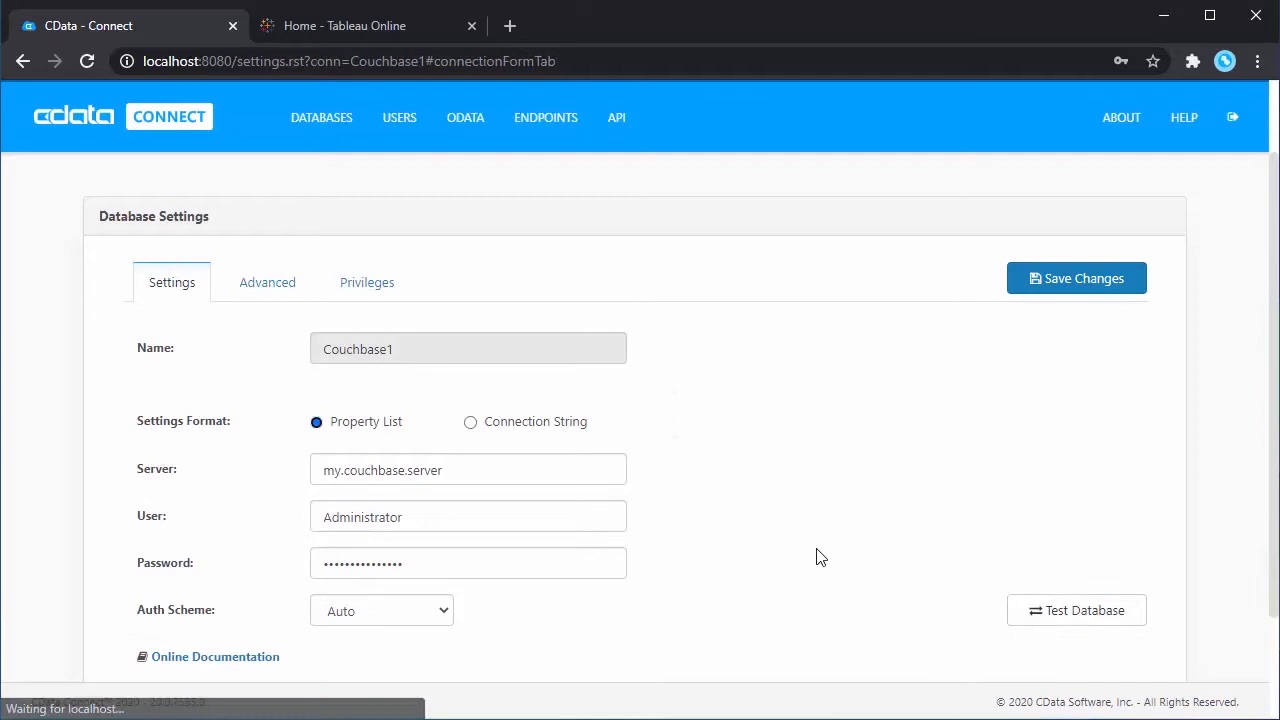
pyautogui.click(1076, 278)
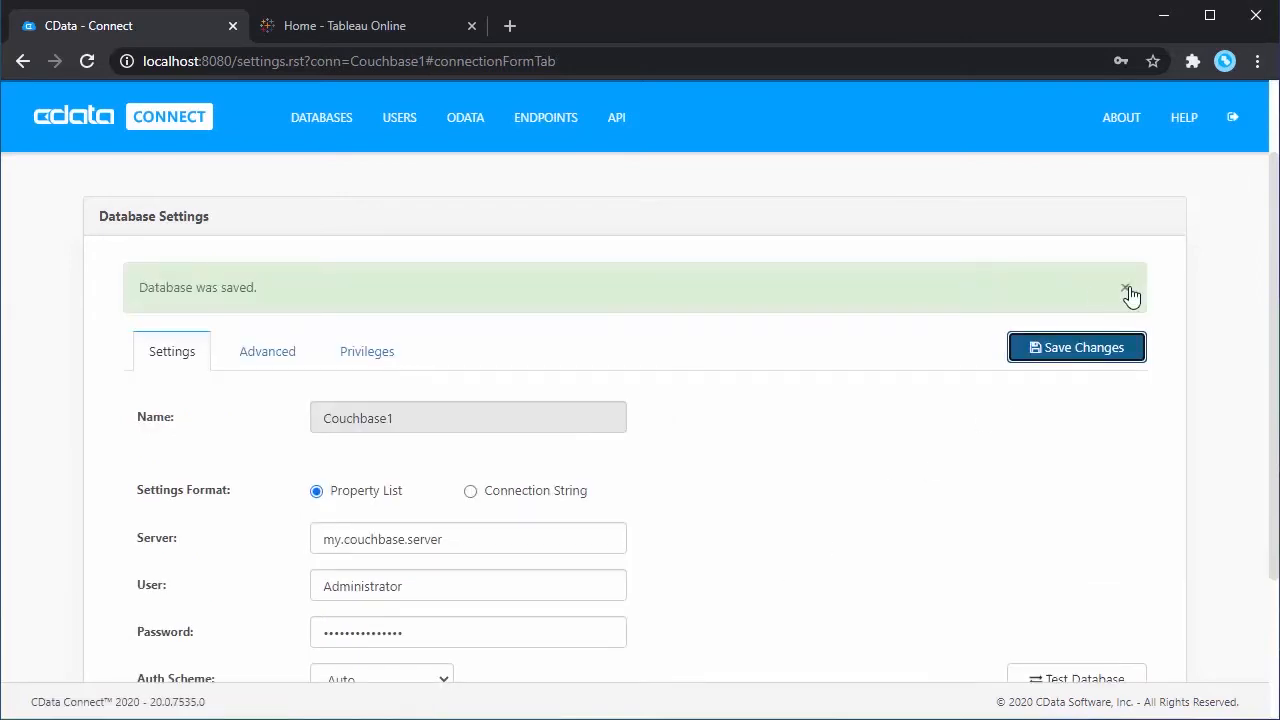
pyautogui.click(1127, 287)
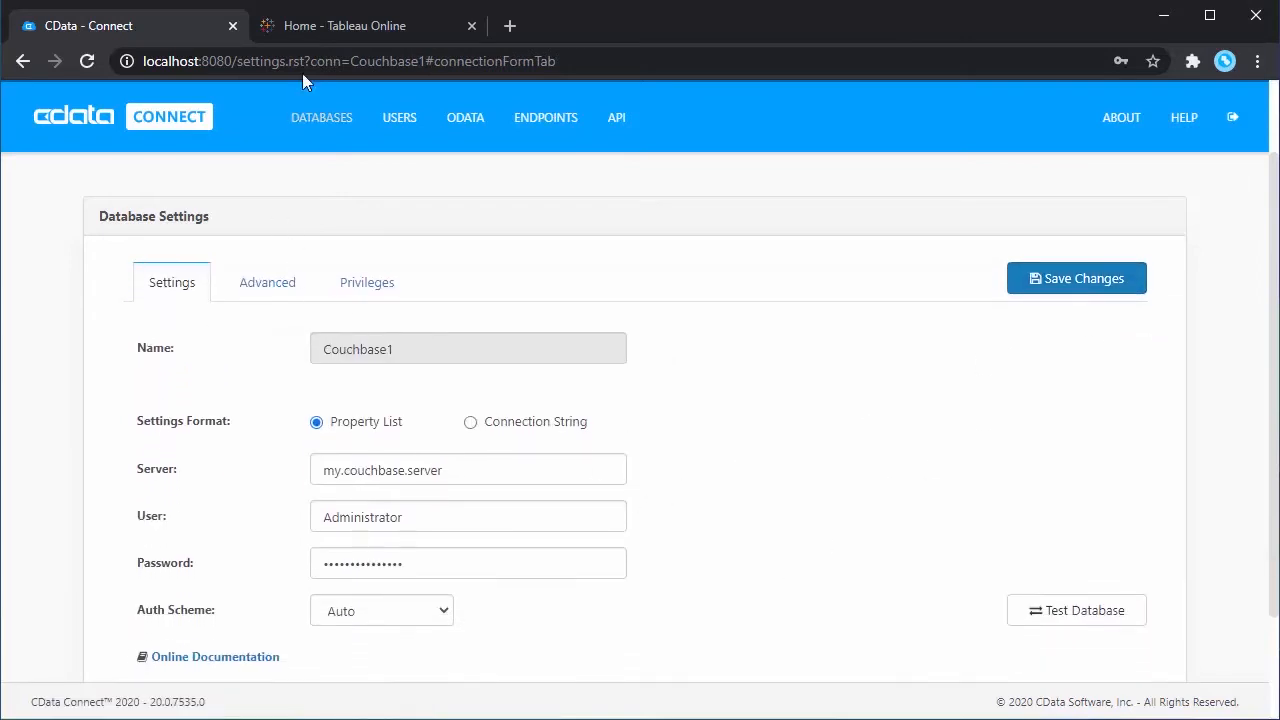
pyautogui.click(344, 25)
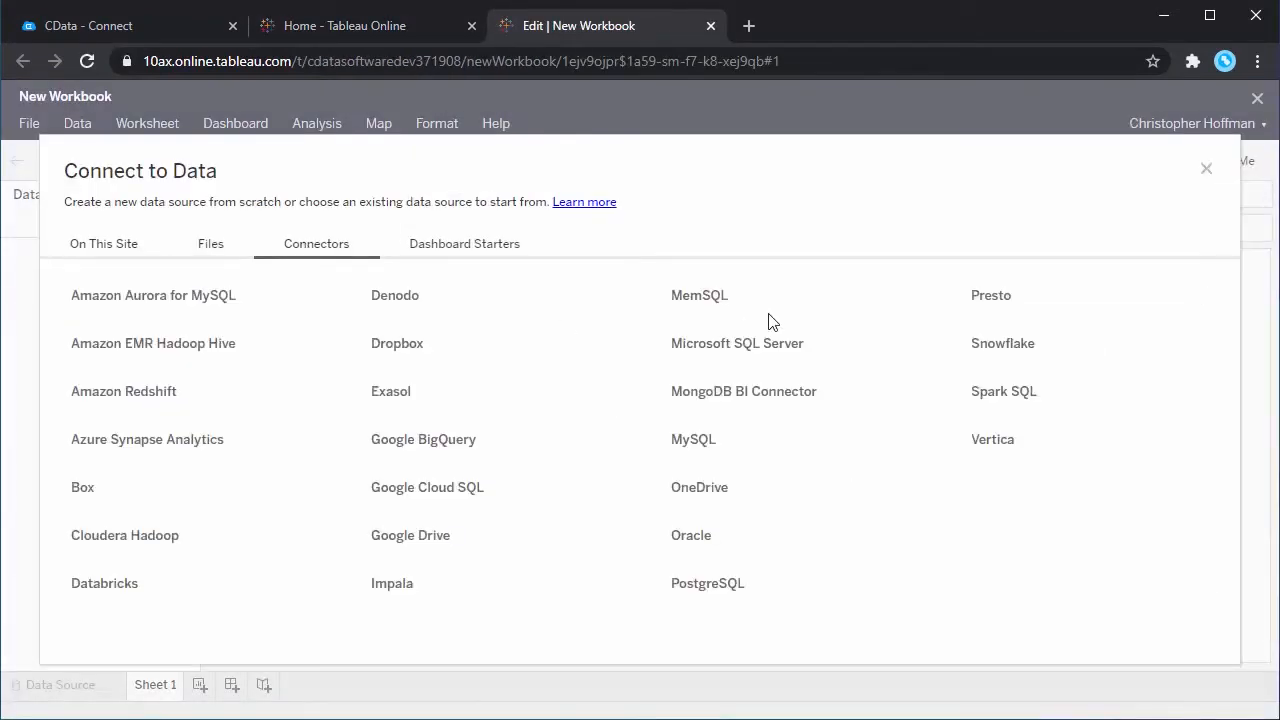
# Sign in via MySQL to 104.131.101.68, port 8006, database Couchbase1
pyautogui.click(693, 439)
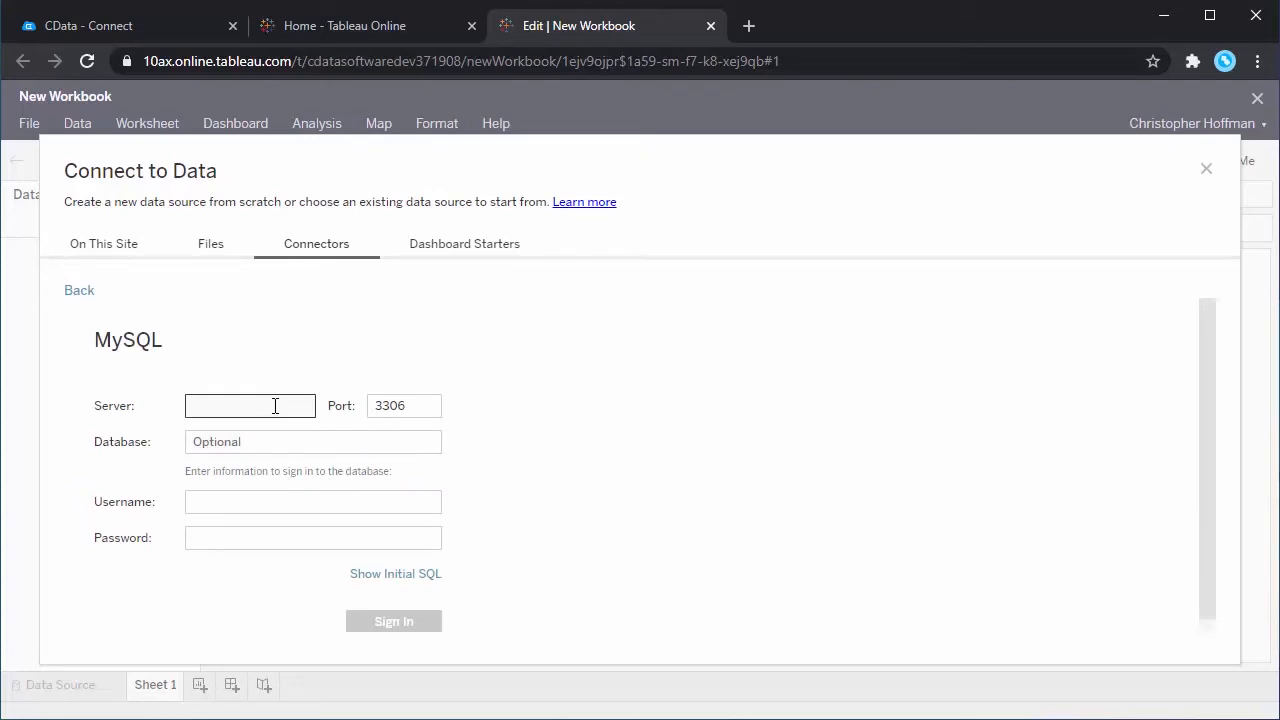
pyautogui.write('8006')
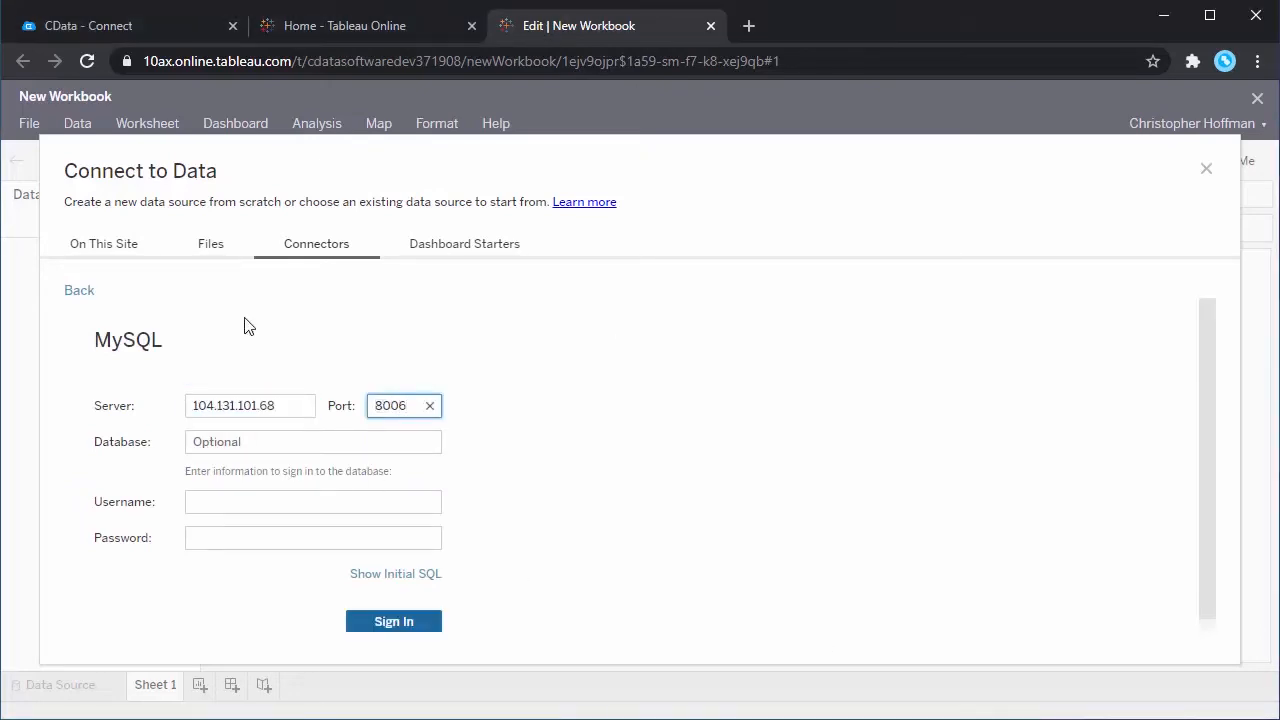
pyautogui.write('admi')
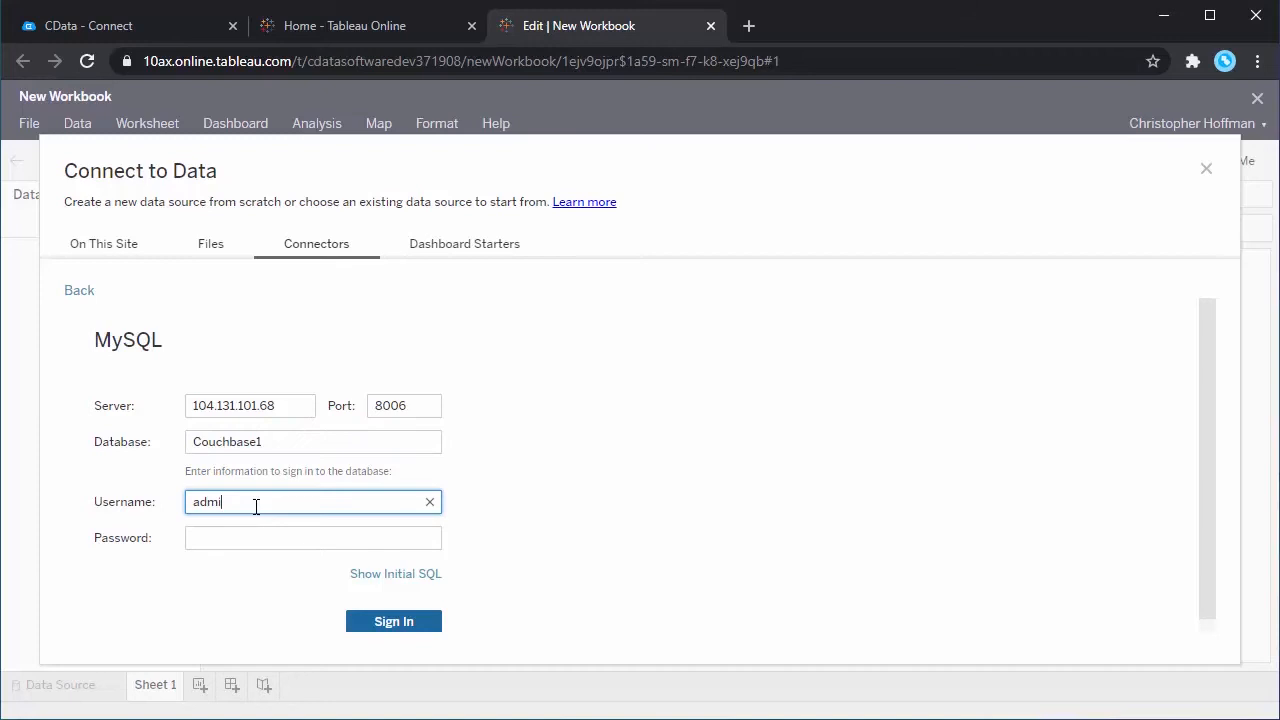
pyautogui.click(393, 621)
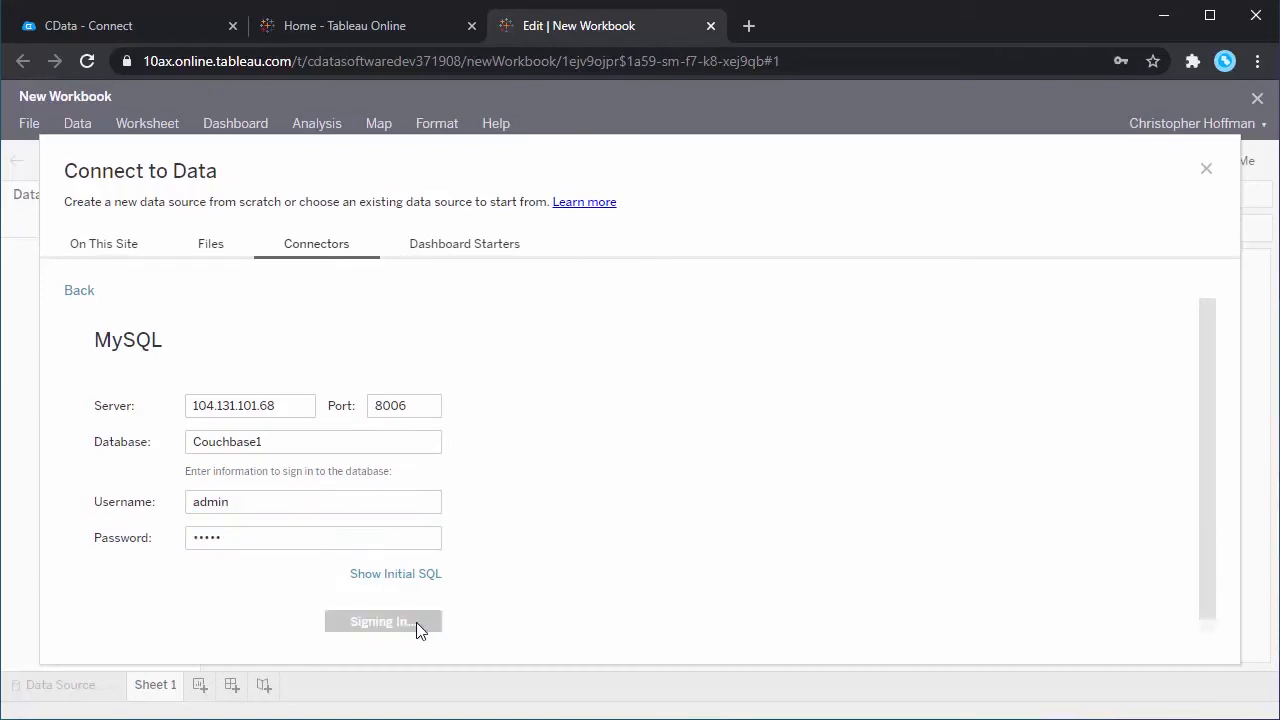
pyautogui.click(383, 621)
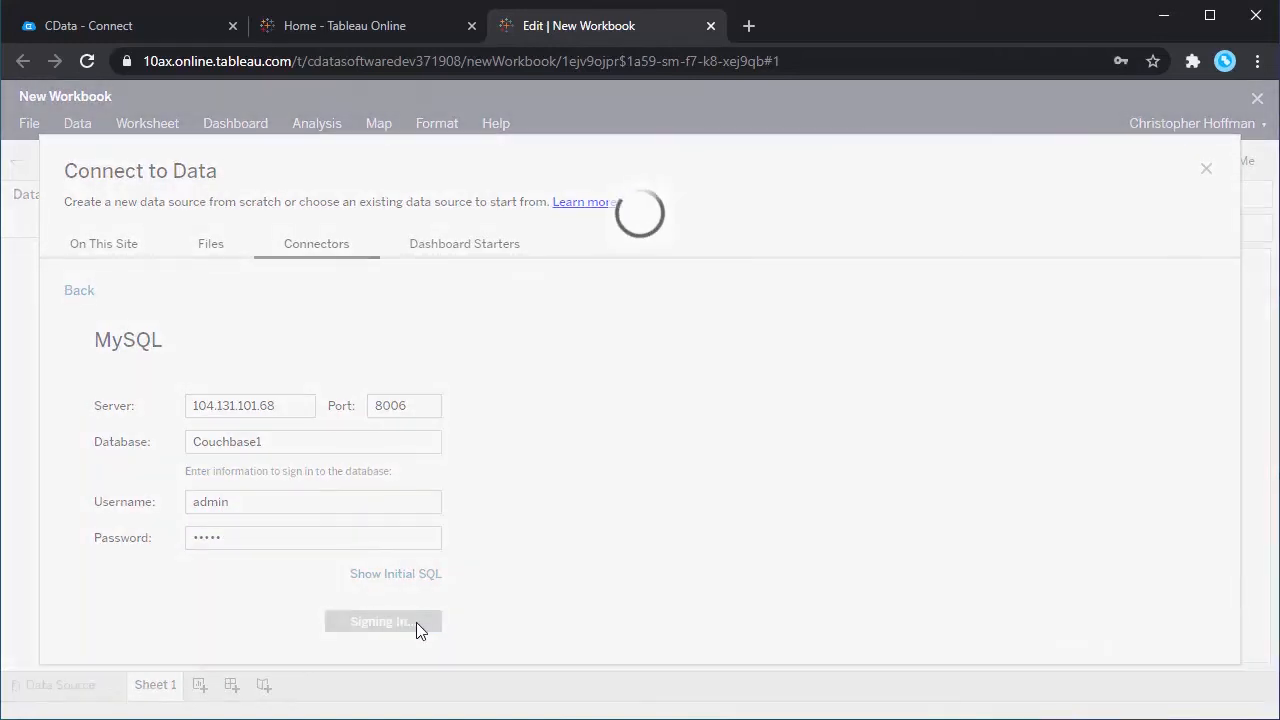
pyautogui.click(382, 621)
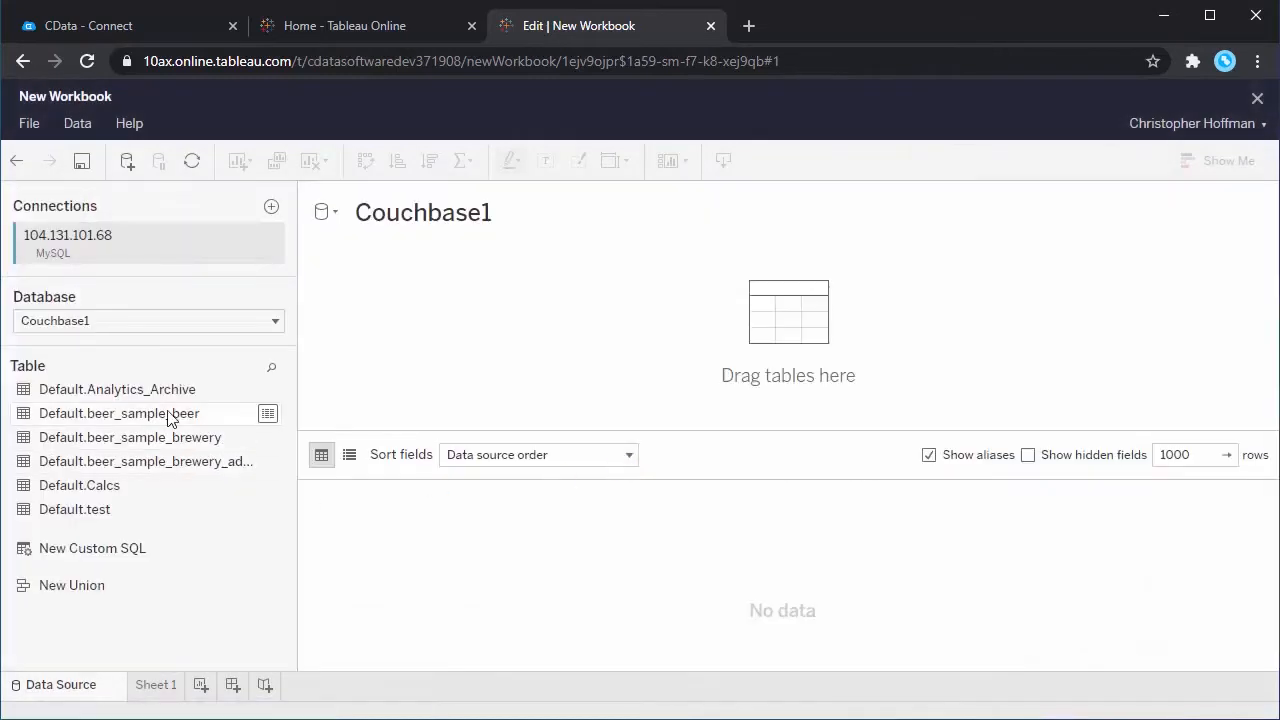
# Relate Default.beer_sample_beer to Default.beer_sample_brewery on Brewery Id = brewery id
pyautogui.click(118, 413)
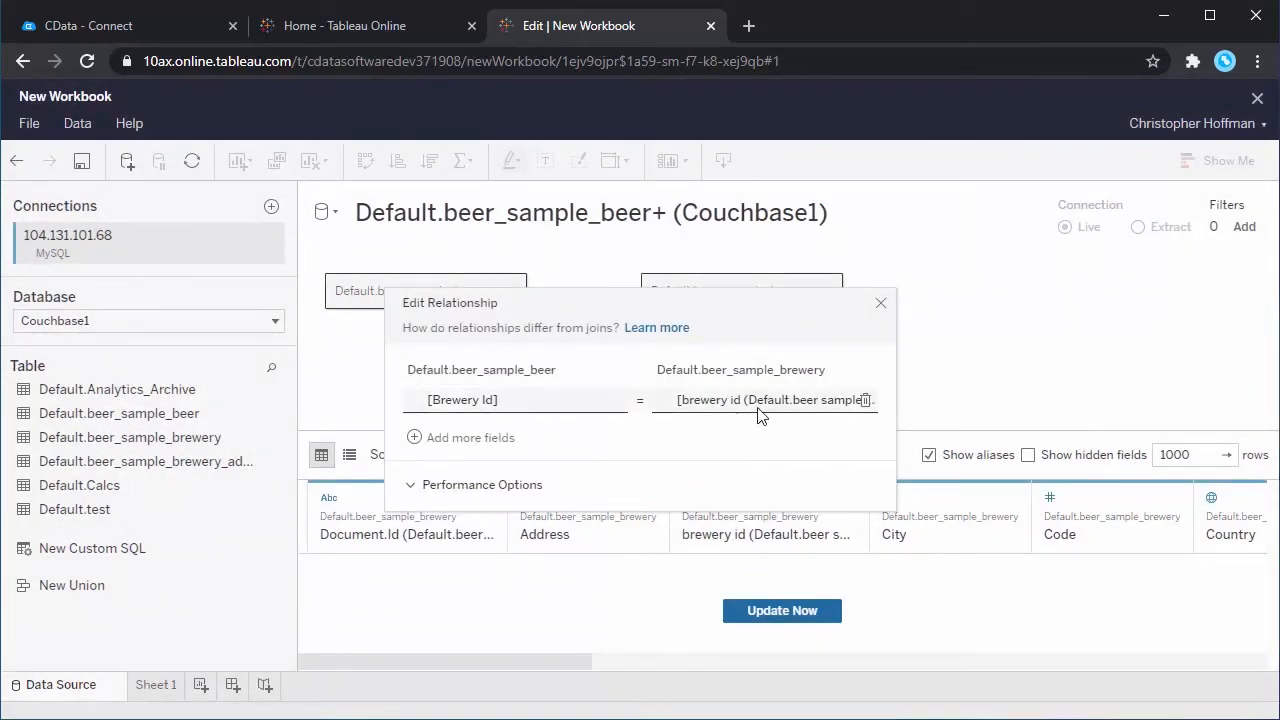
pyautogui.click(880, 303)
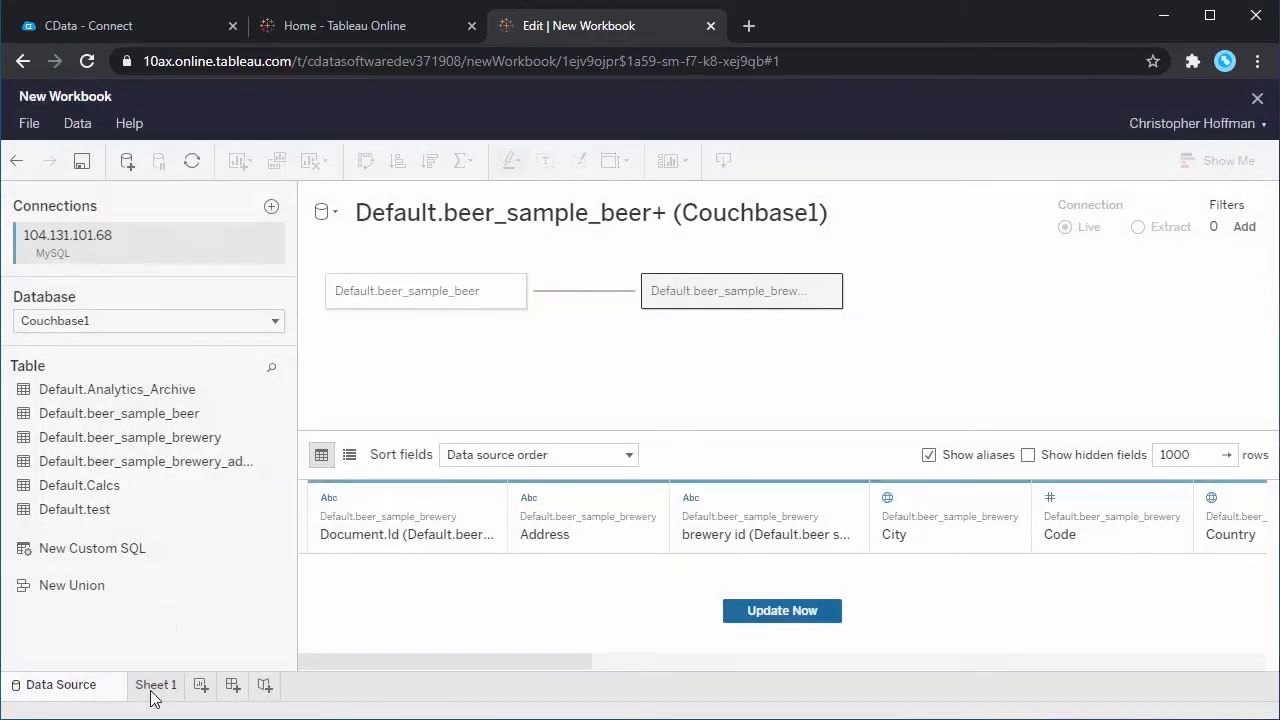
# On Sheet 1, add Country and Name, changing Name to Measure > Count
pyautogui.click(155, 685)
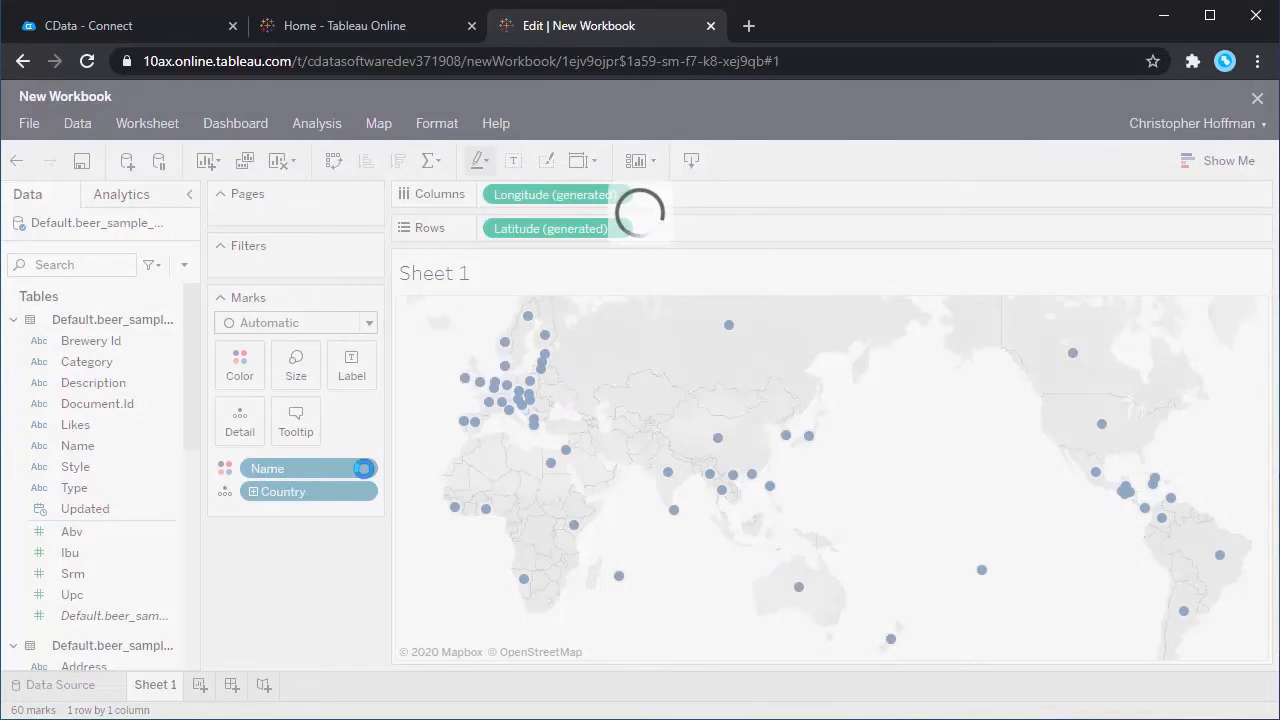
pyautogui.rightClick(267, 468)
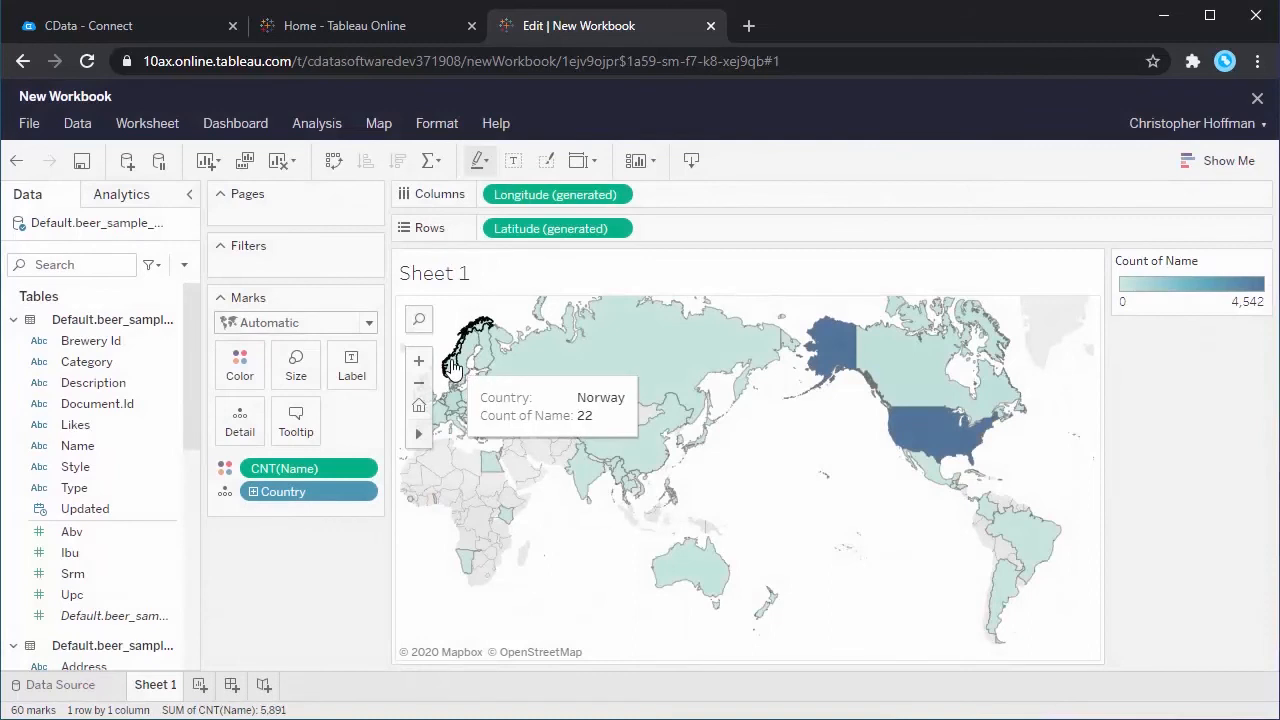
pyautogui.moveTo(900, 368)
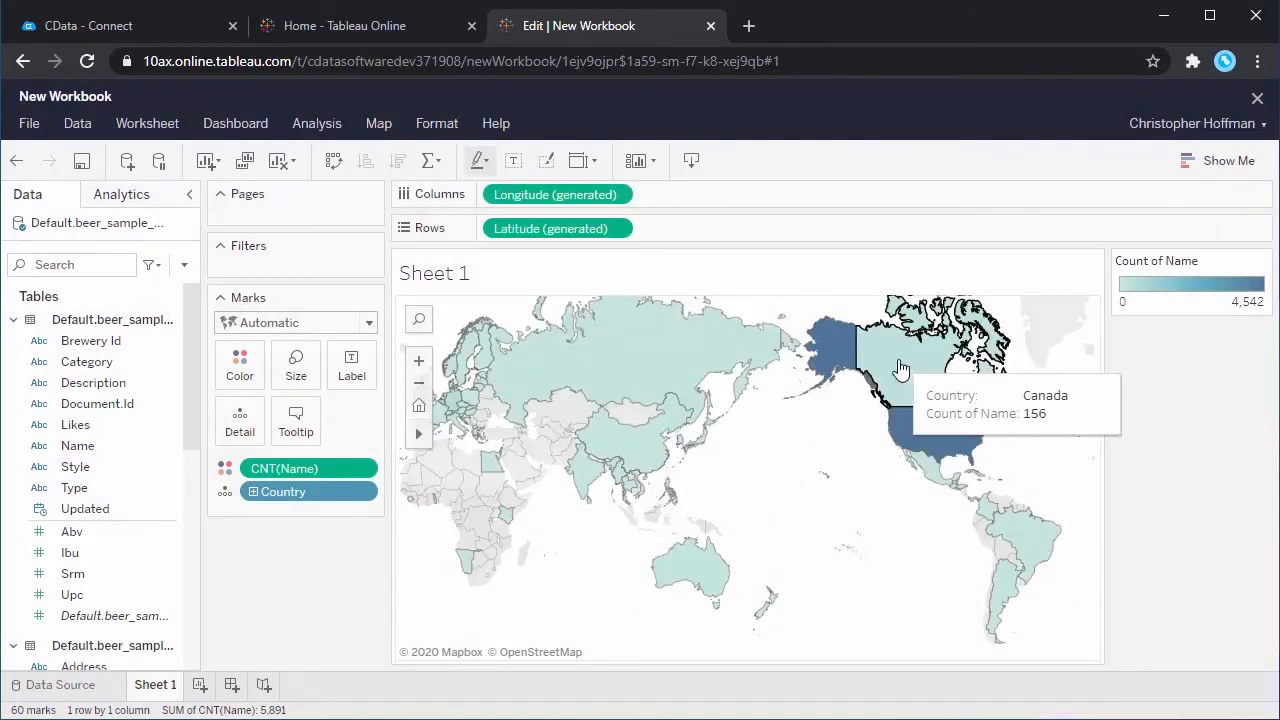